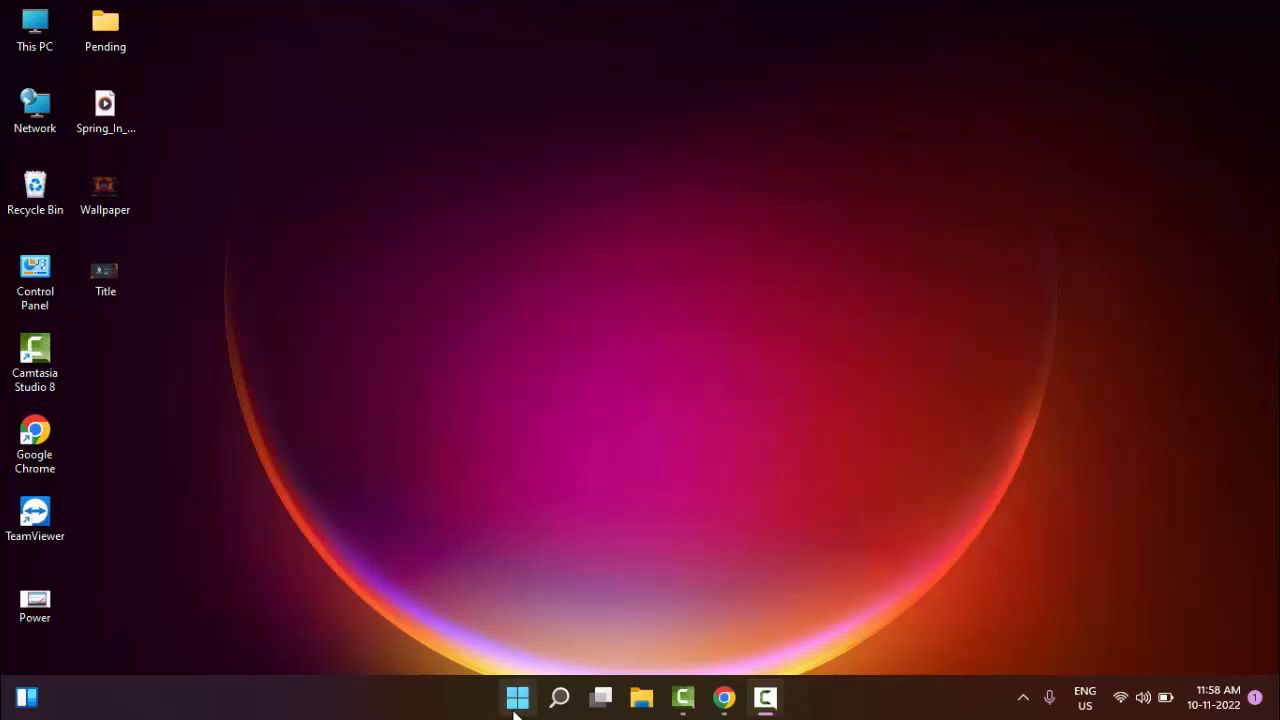
Search the Start menu for 'command prompt' and bring up the best match's launch options
left_click(516, 696)
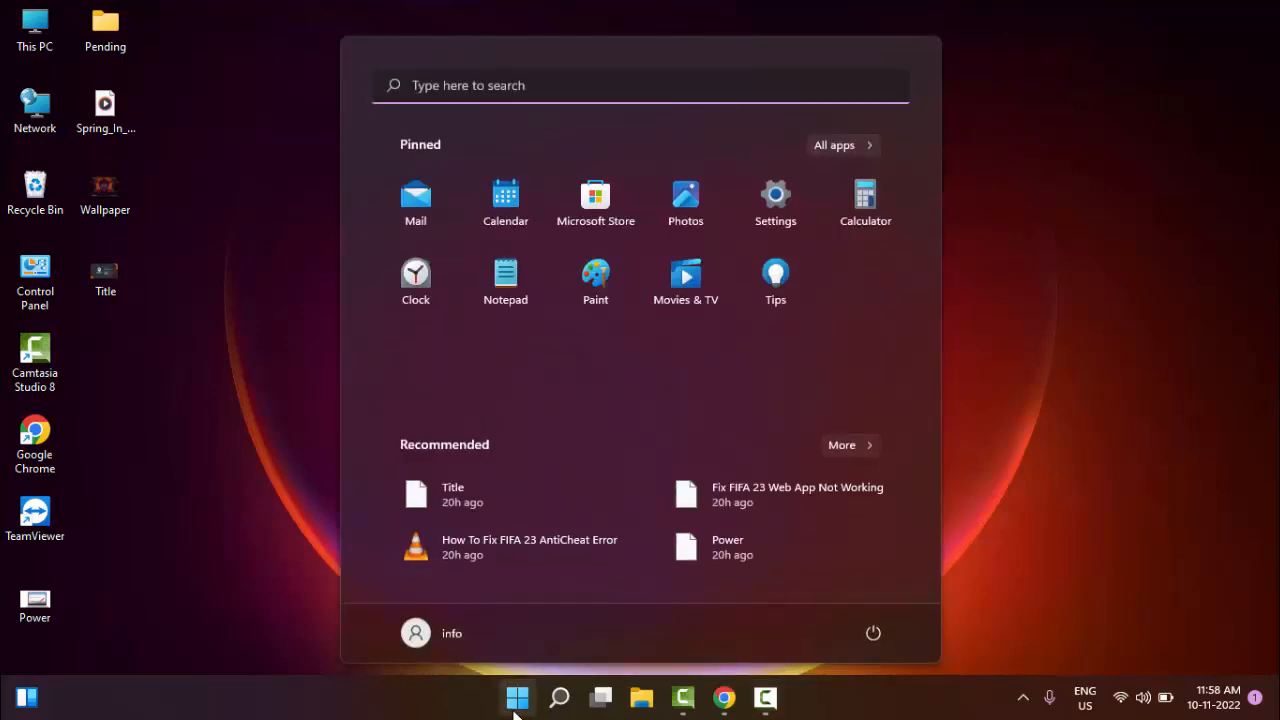
type("command")
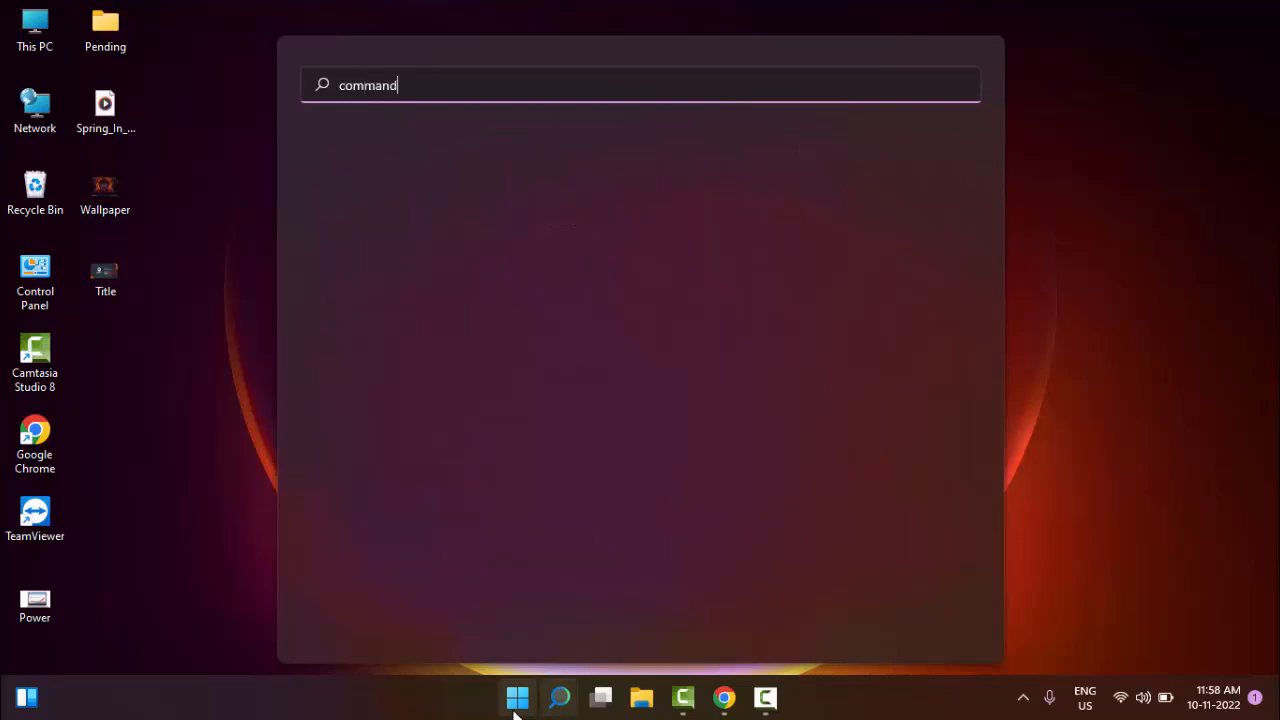
type("prompt")
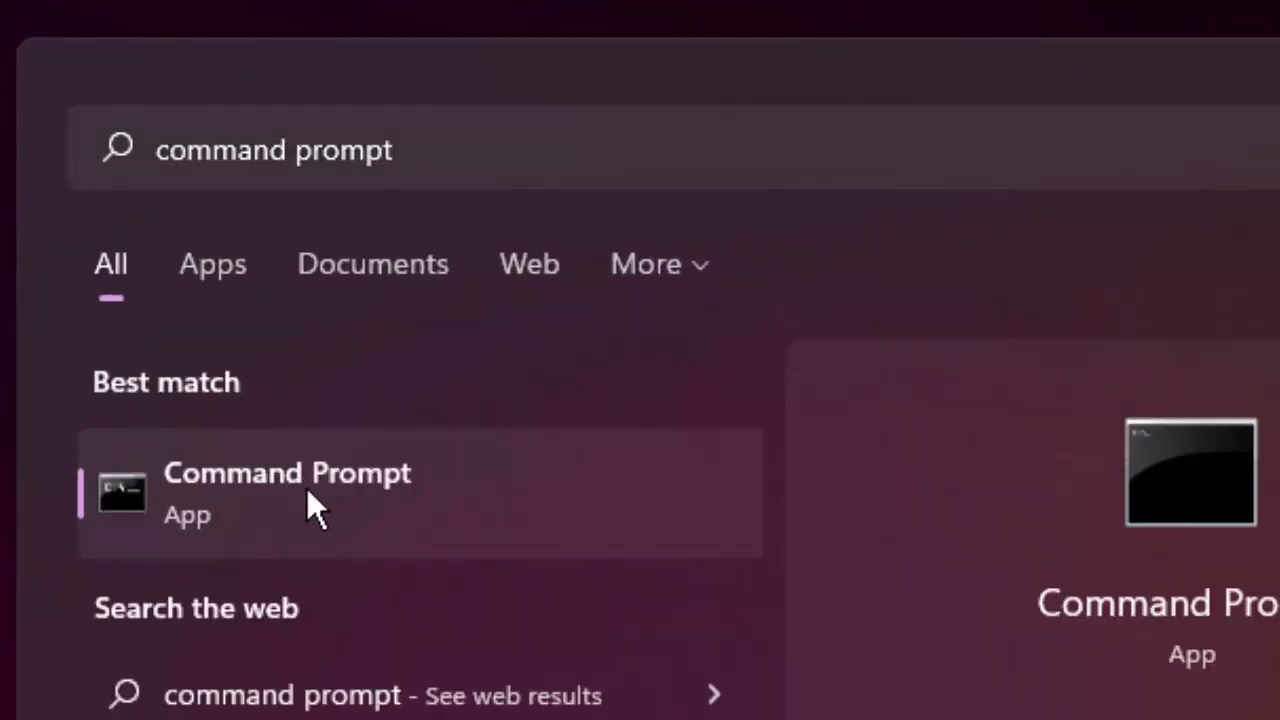
right_click(288, 490)
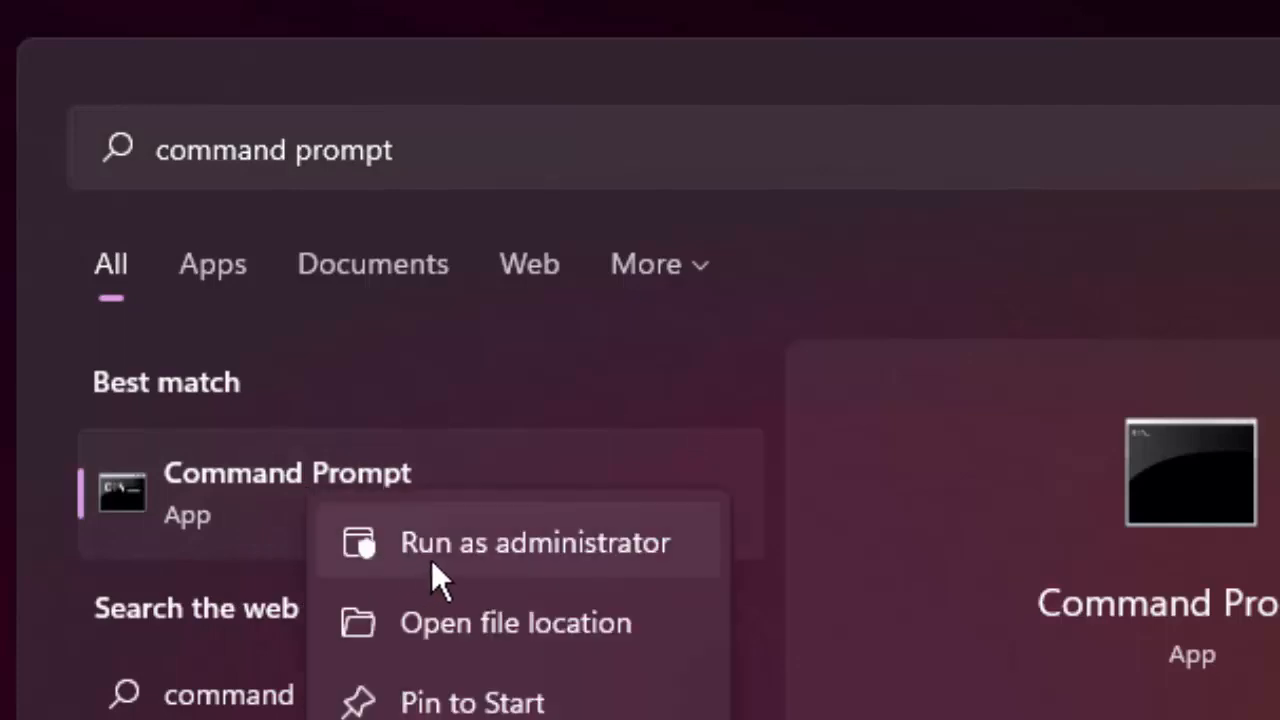
mouse_move(560, 570)
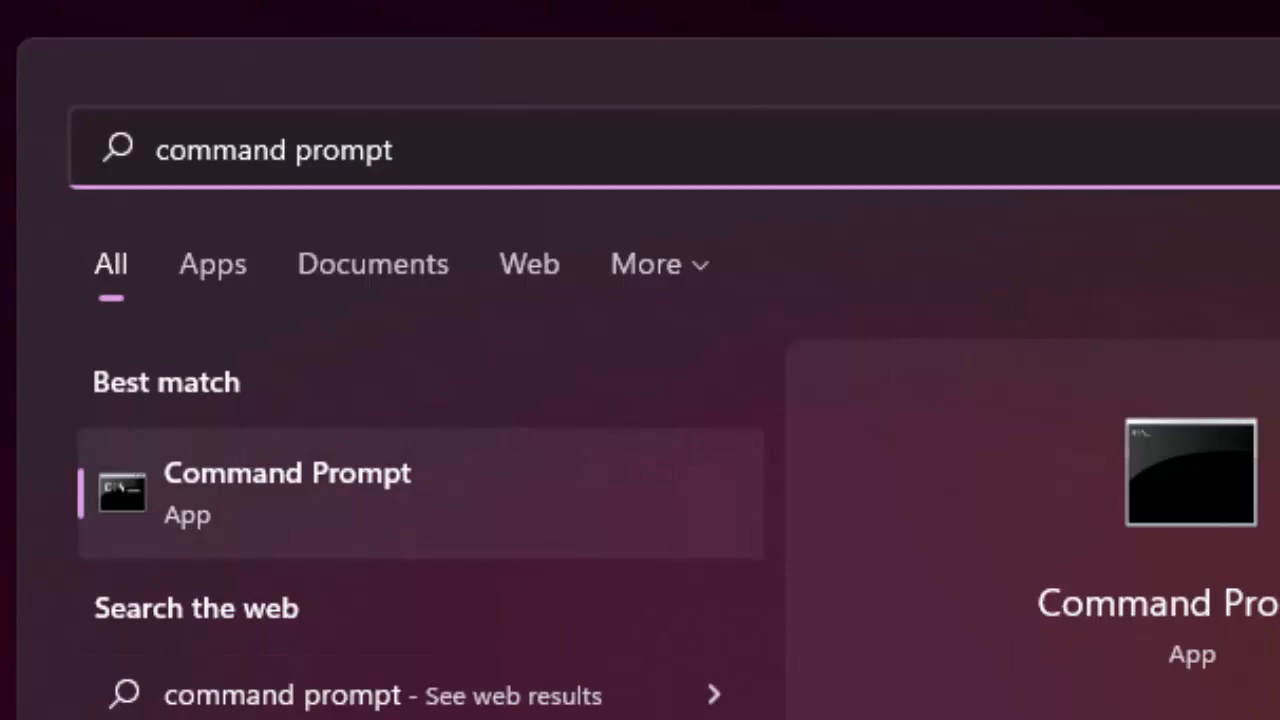
Run Command Prompt as administrator and enter the chkdsk command at the prompt
left_click(288, 490)
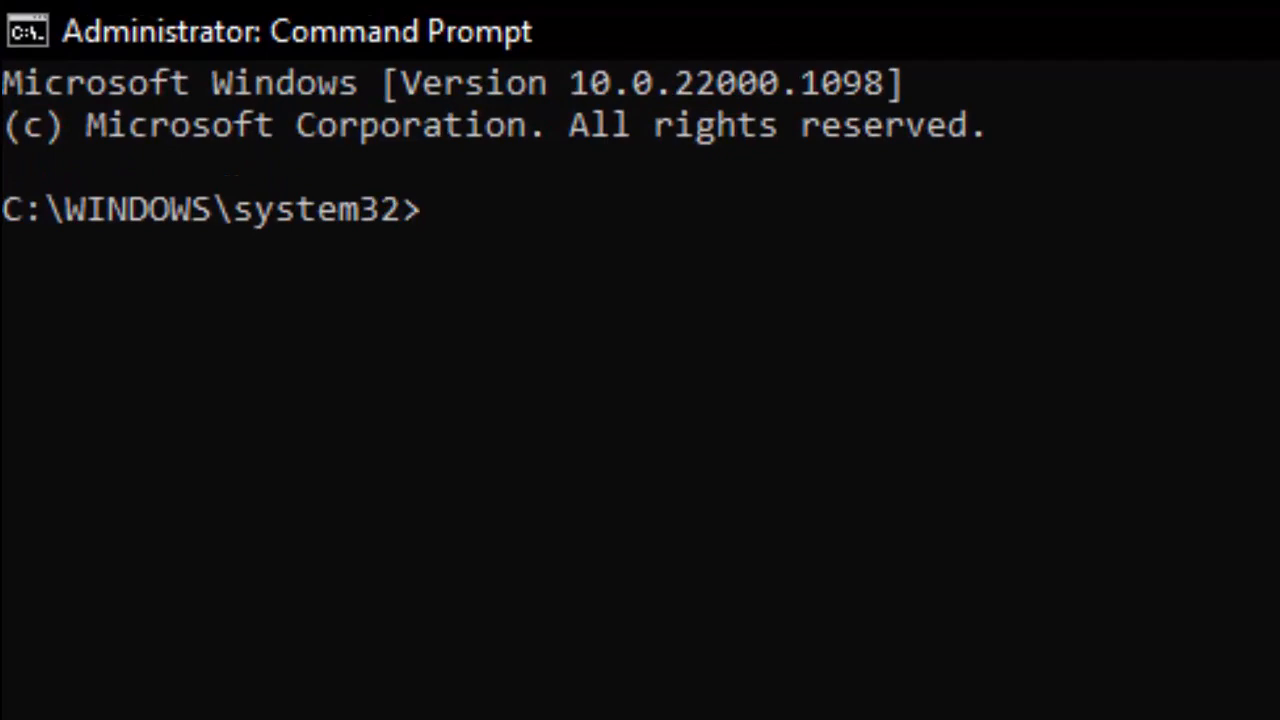
type("chk")
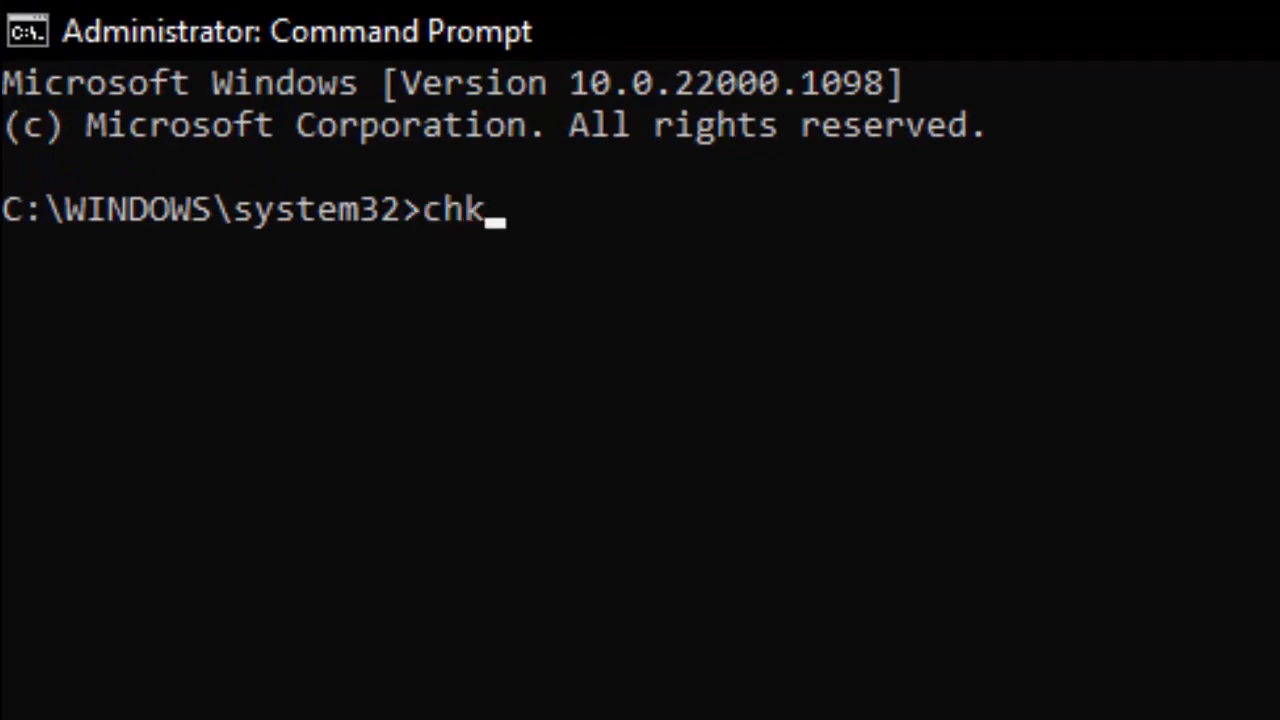
type("dsk")
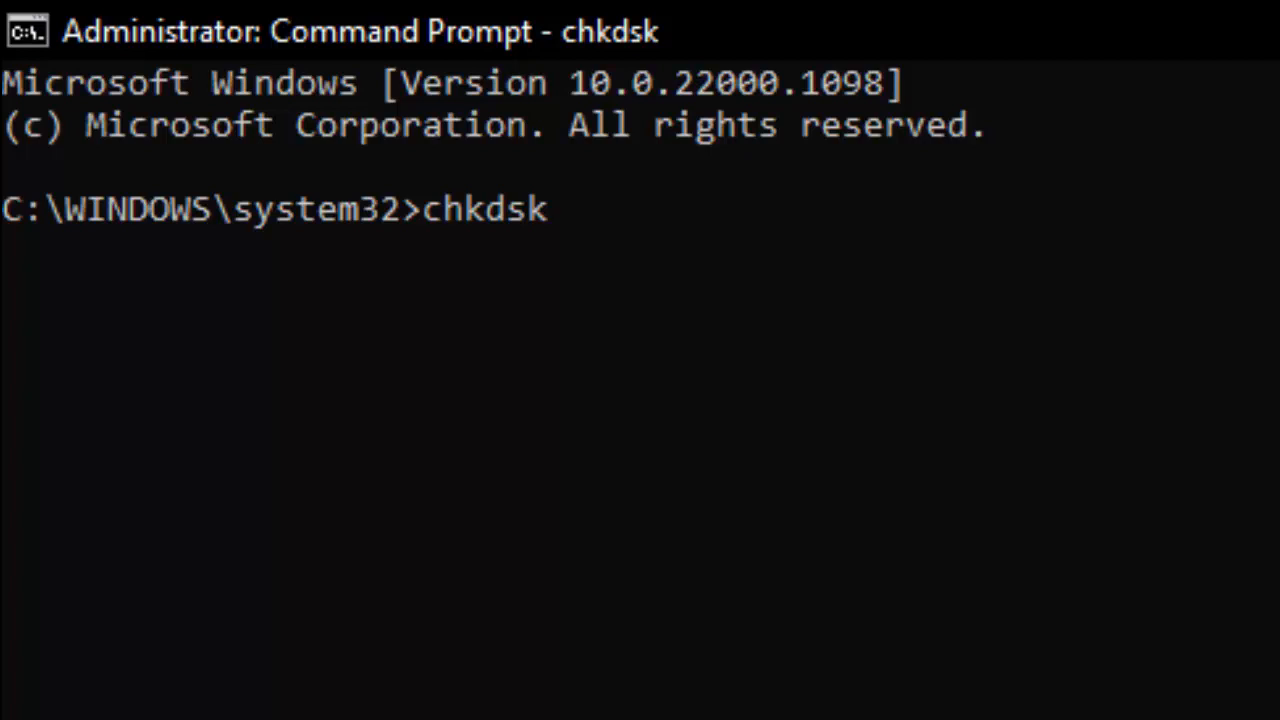
Execute chkdsk to start the read-only NTFS scan at Stage 1
key("Return")
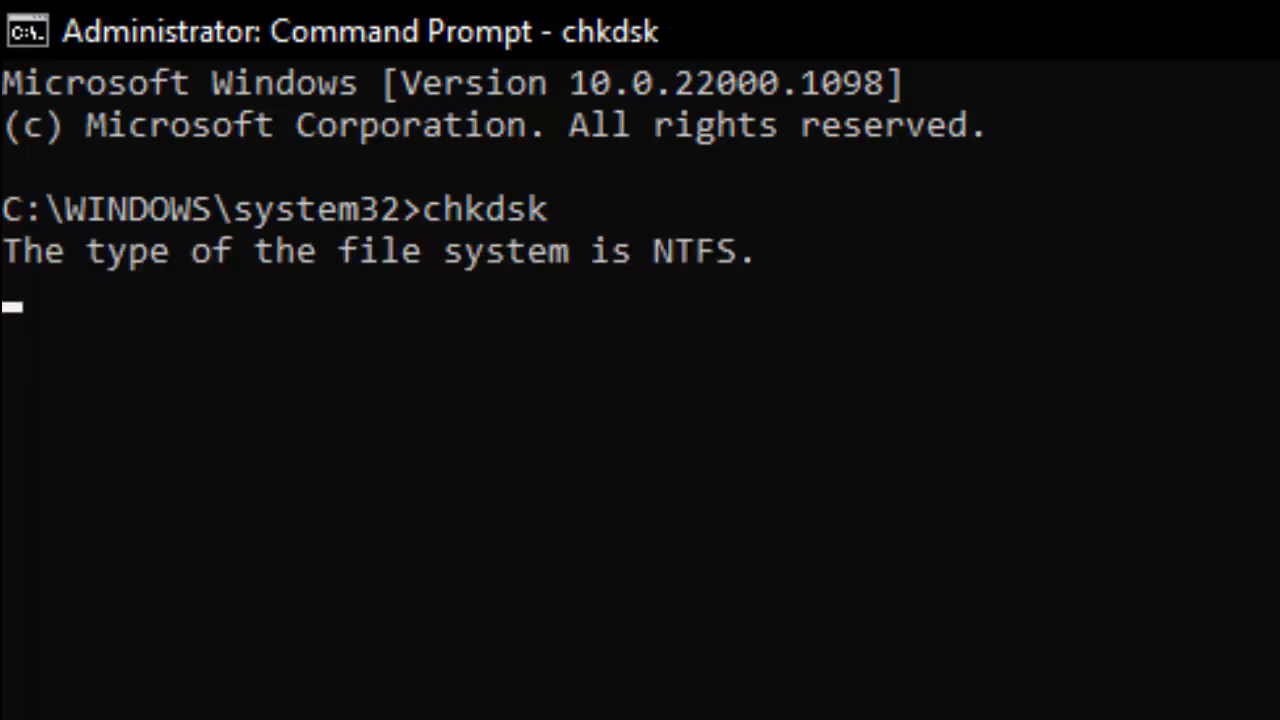
mouse_move(748, 456)
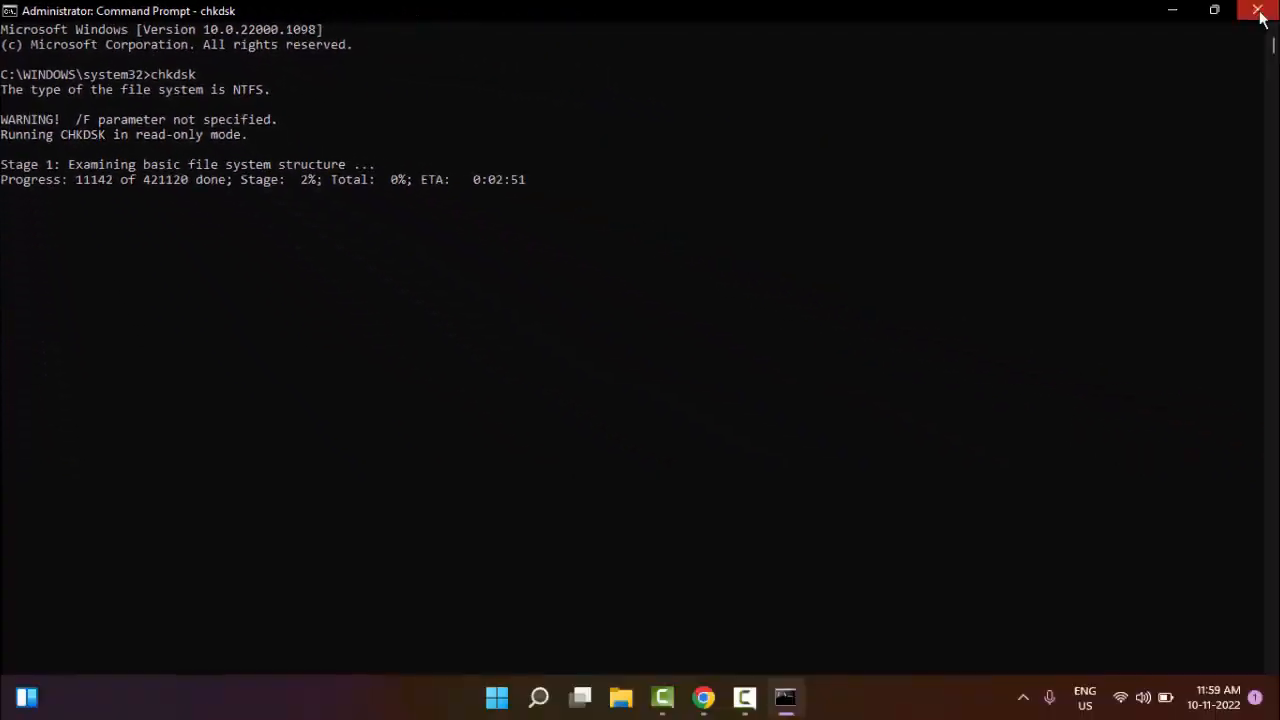
Close the Administrator Command Prompt window, returning to the desktop
left_click(1258, 12)
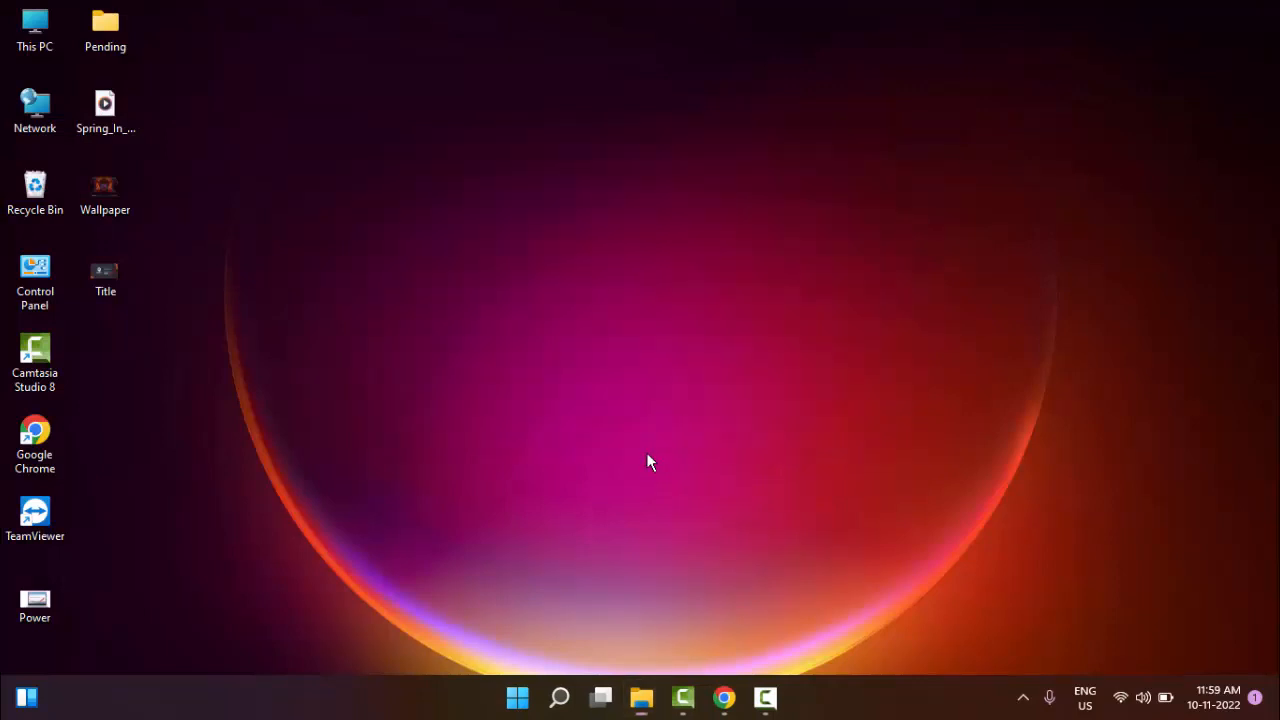
mouse_move(644, 432)
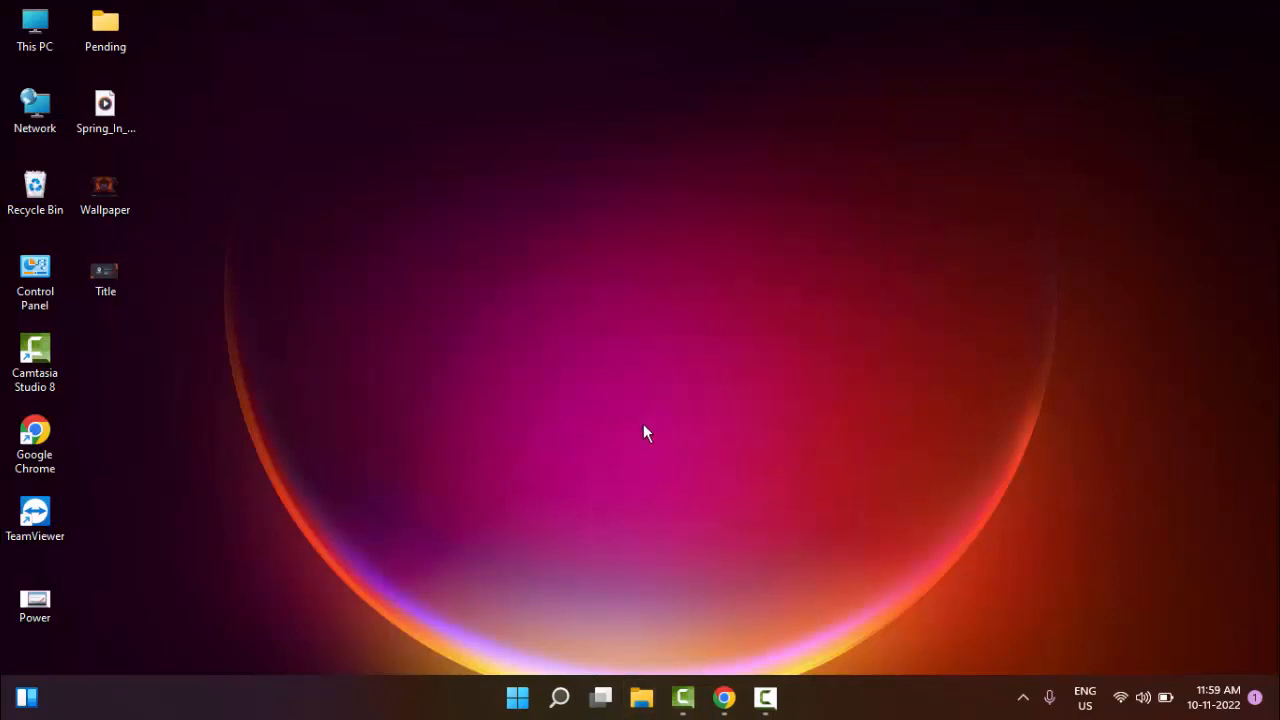
mouse_move(688, 422)
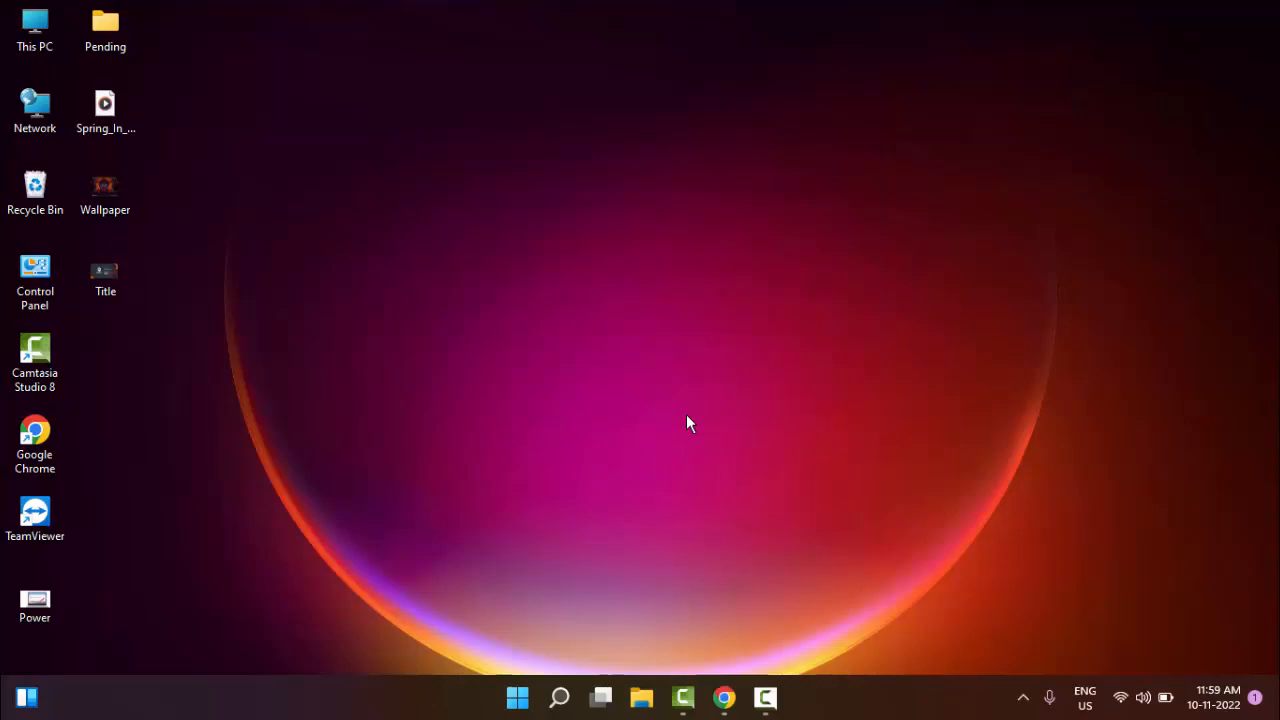